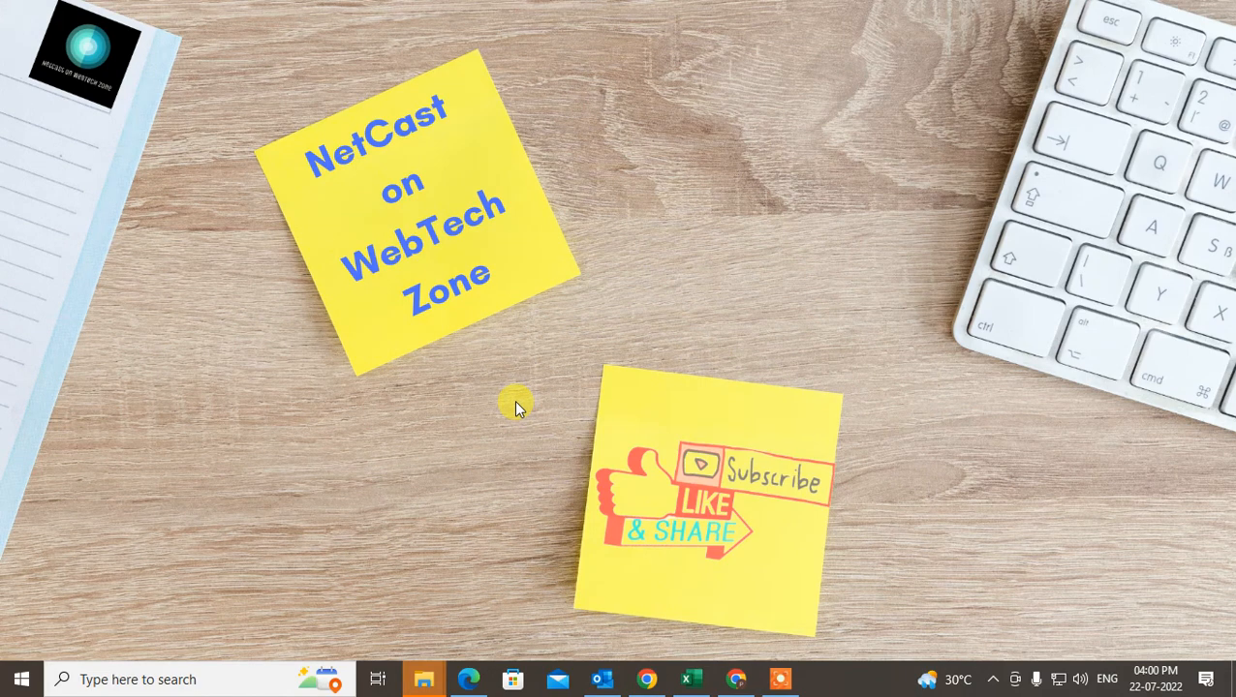
pyautogui.moveTo(637, 397)
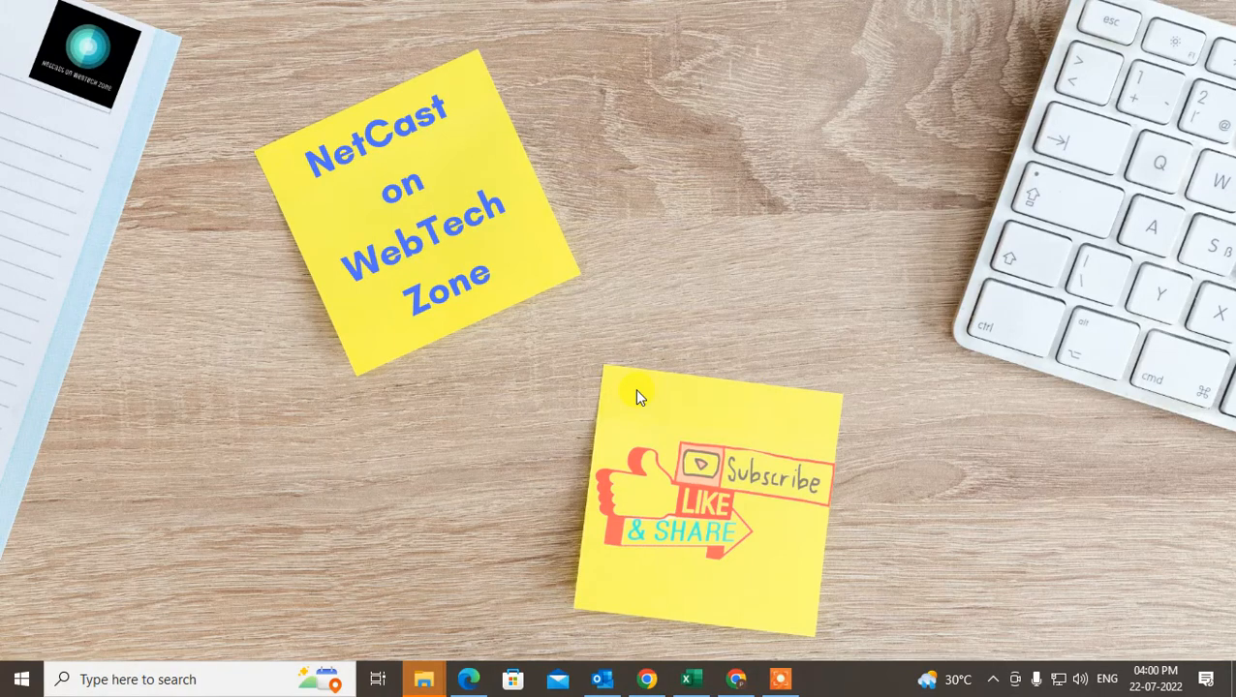
pyautogui.moveTo(750, 484)
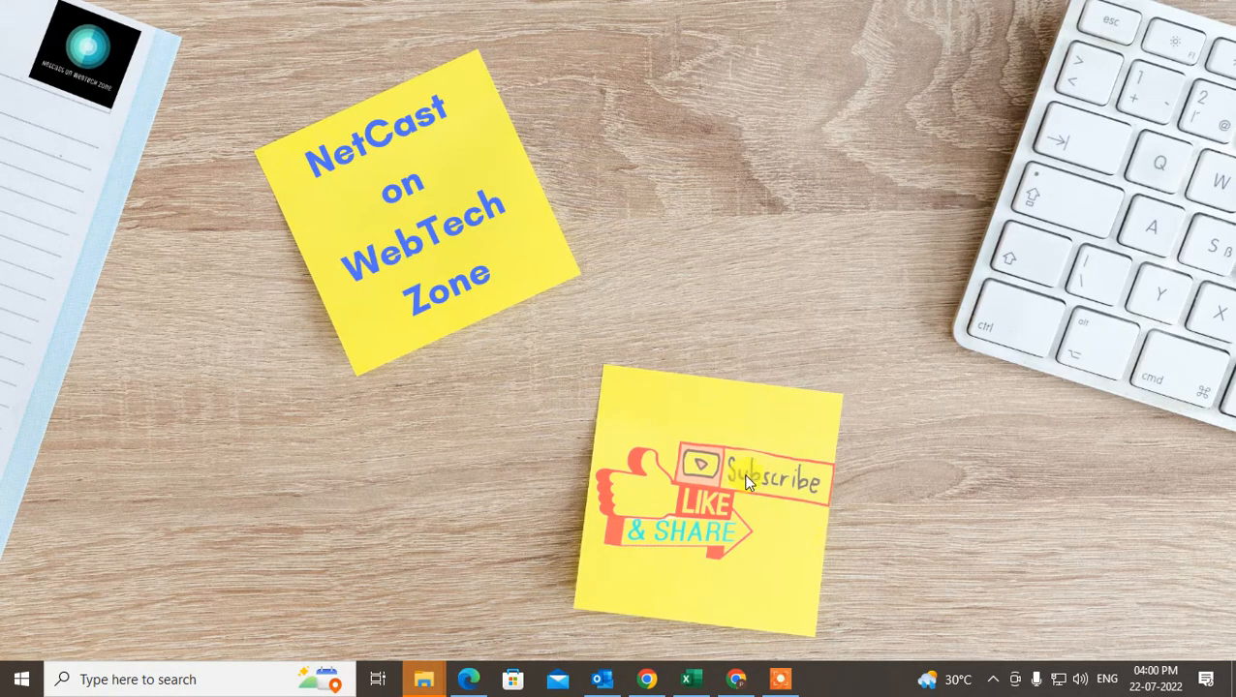
# Step: Launch Outlook and open the context menu of the Gmail account holding 839 Inbox messages
pyautogui.click(600, 679)
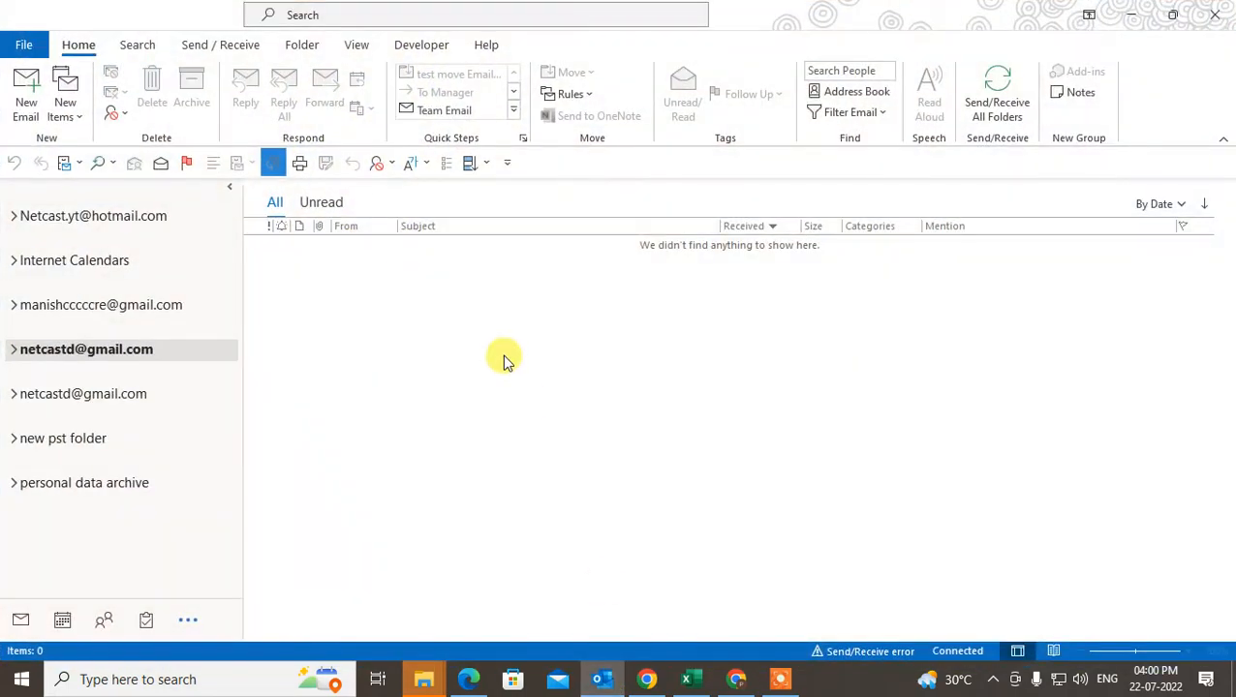
pyautogui.moveTo(487, 360)
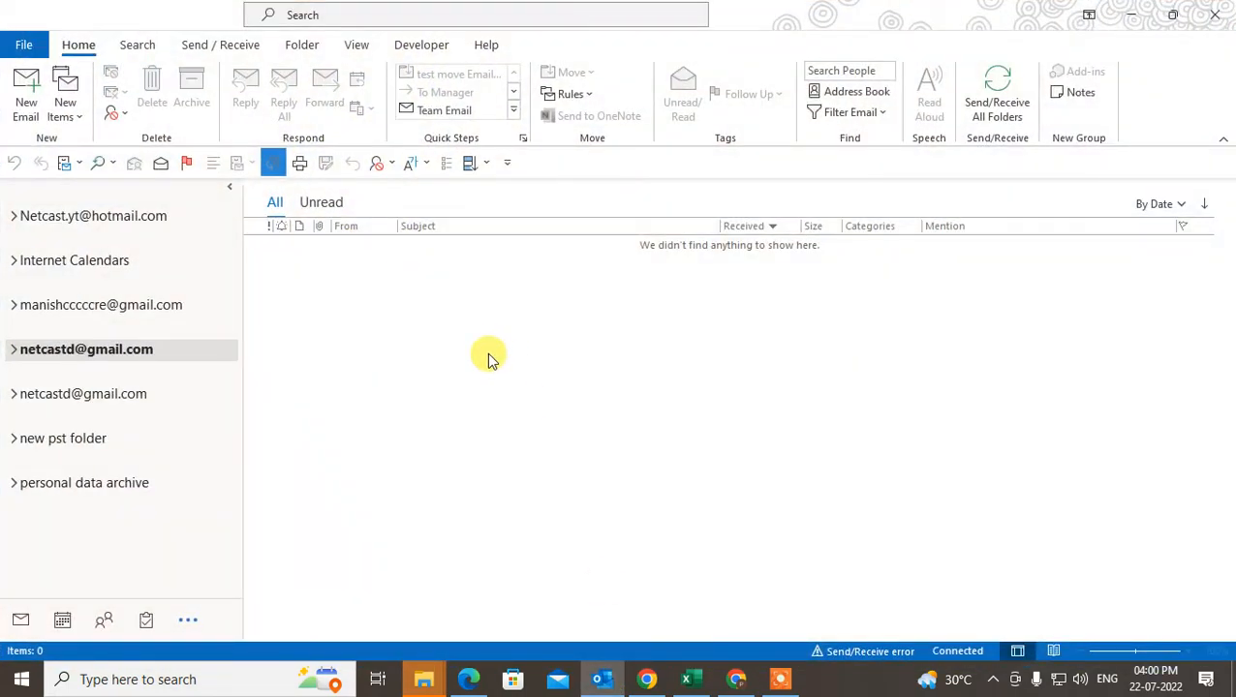
pyautogui.moveTo(366, 350)
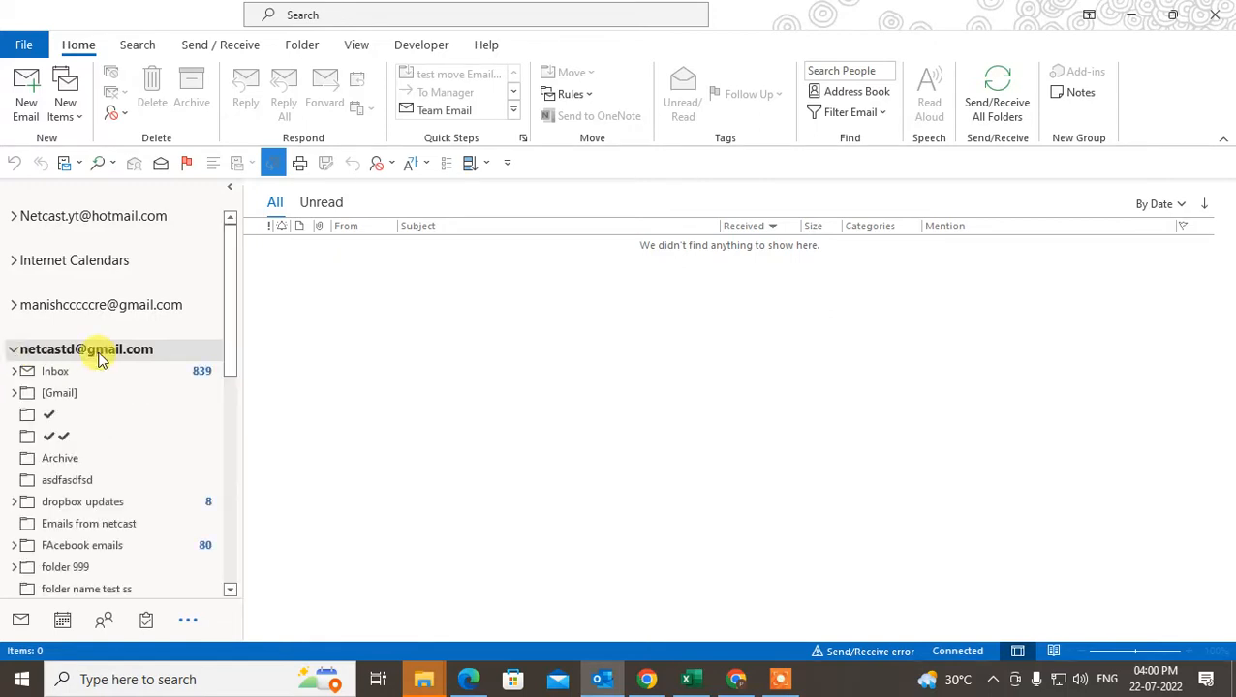
pyautogui.click(86, 348)
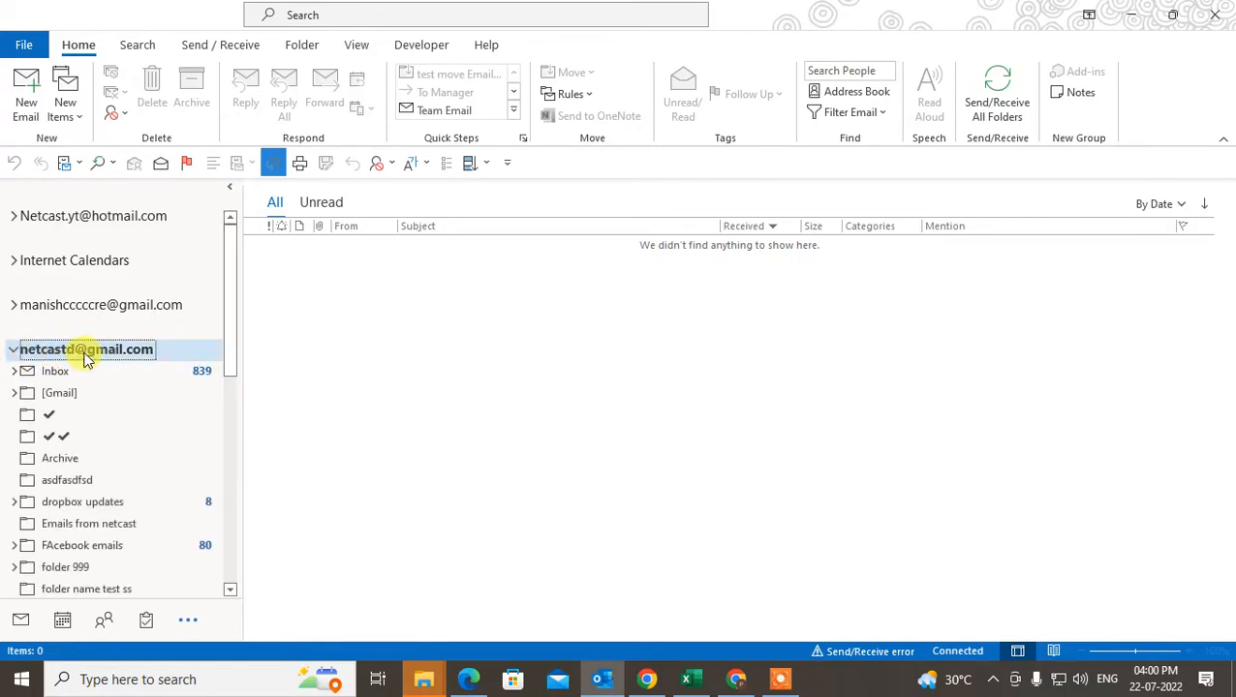
pyautogui.rightClick(87, 349)
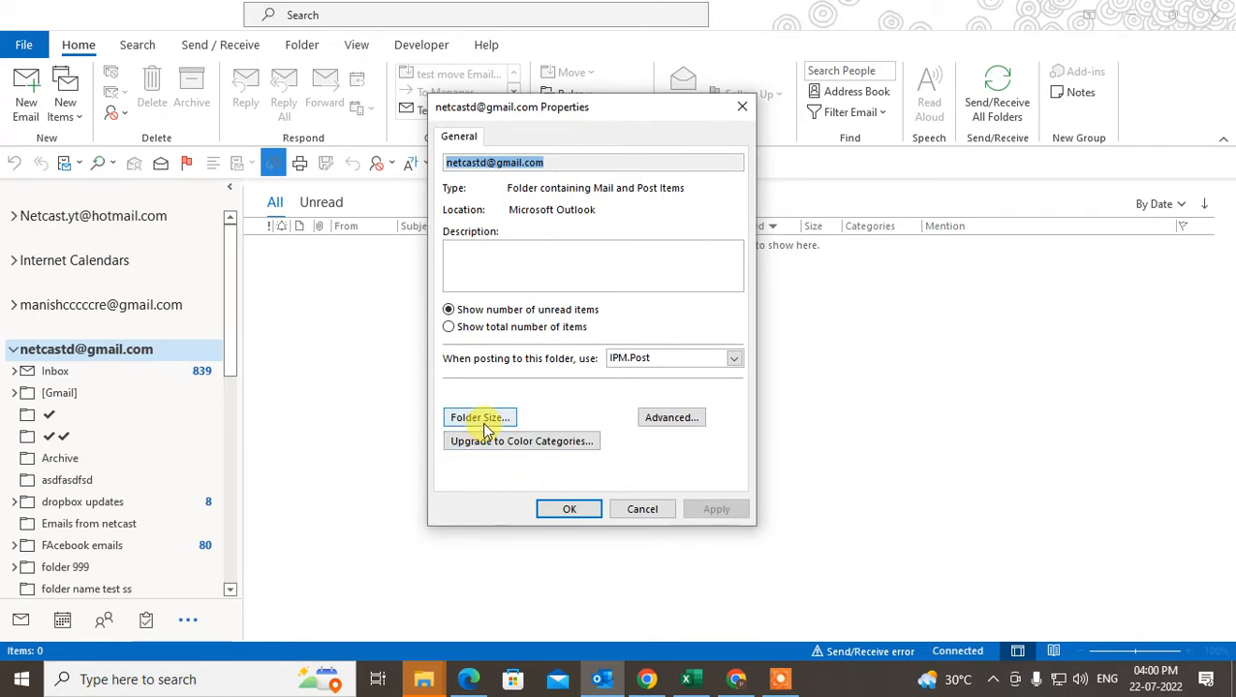
# Step: Review the Gmail Folder Size breakdown, 115826 KB total, scrolling through each subfolder's size
pyautogui.click(478, 417)
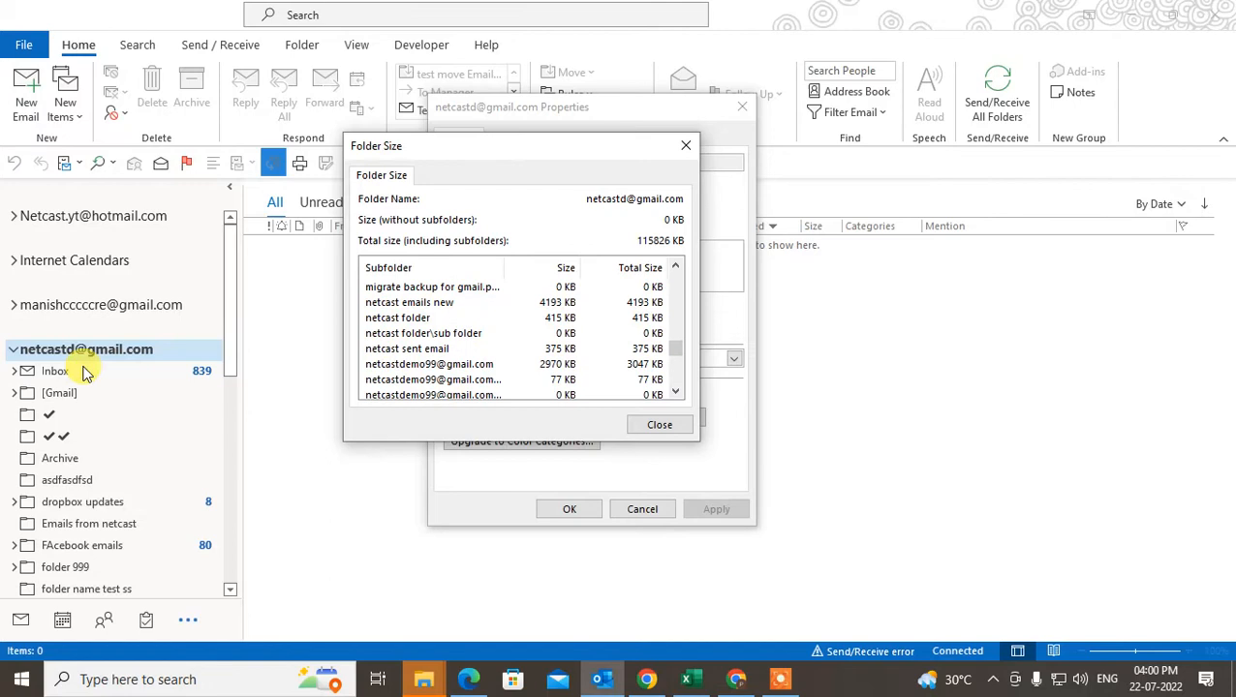
pyautogui.scroll(-3)
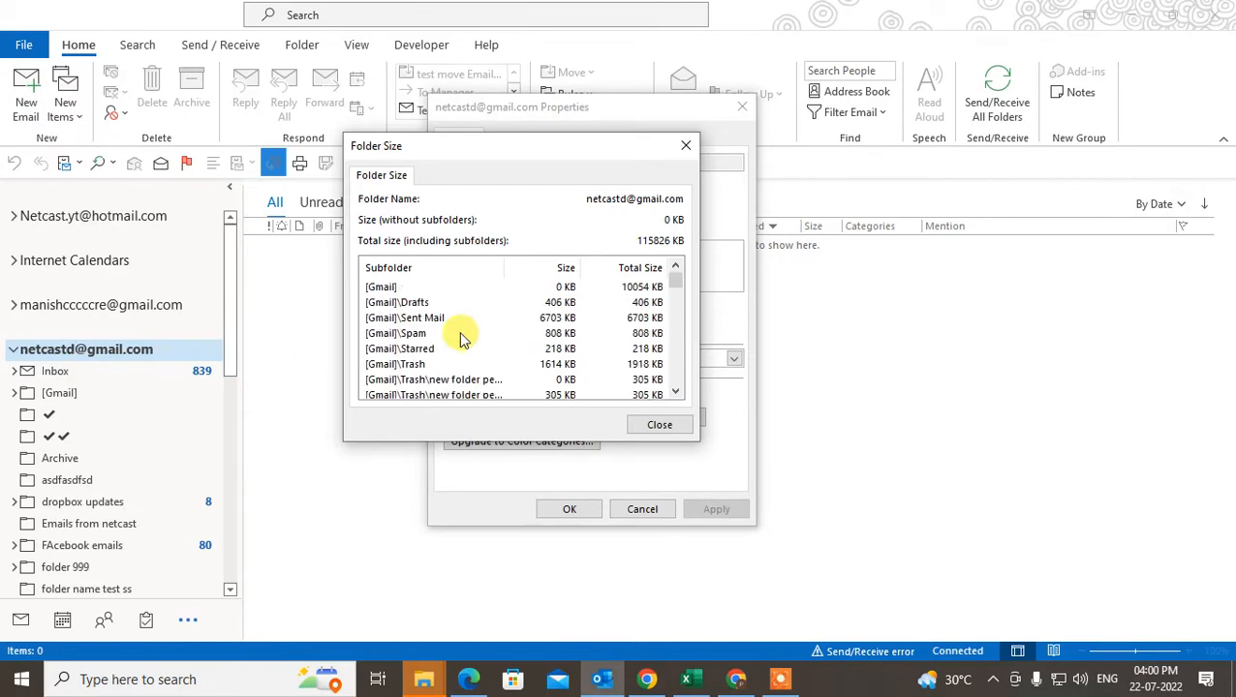
pyautogui.click(397, 301)
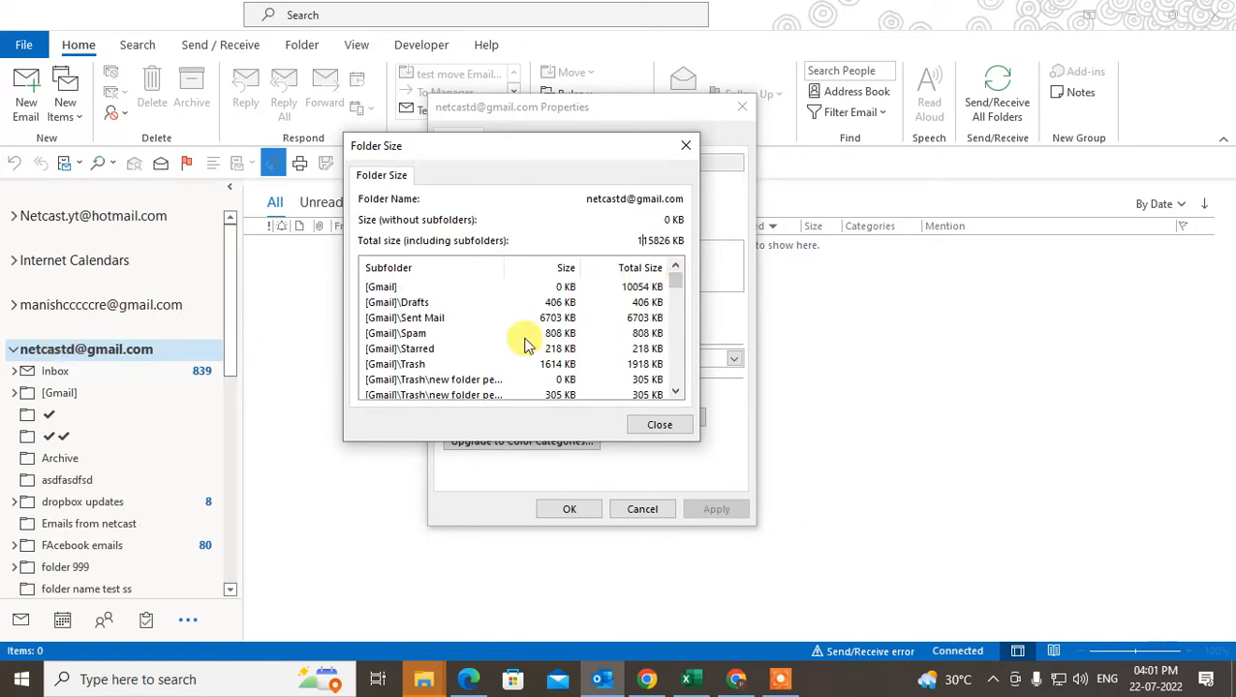
pyautogui.moveTo(513, 310)
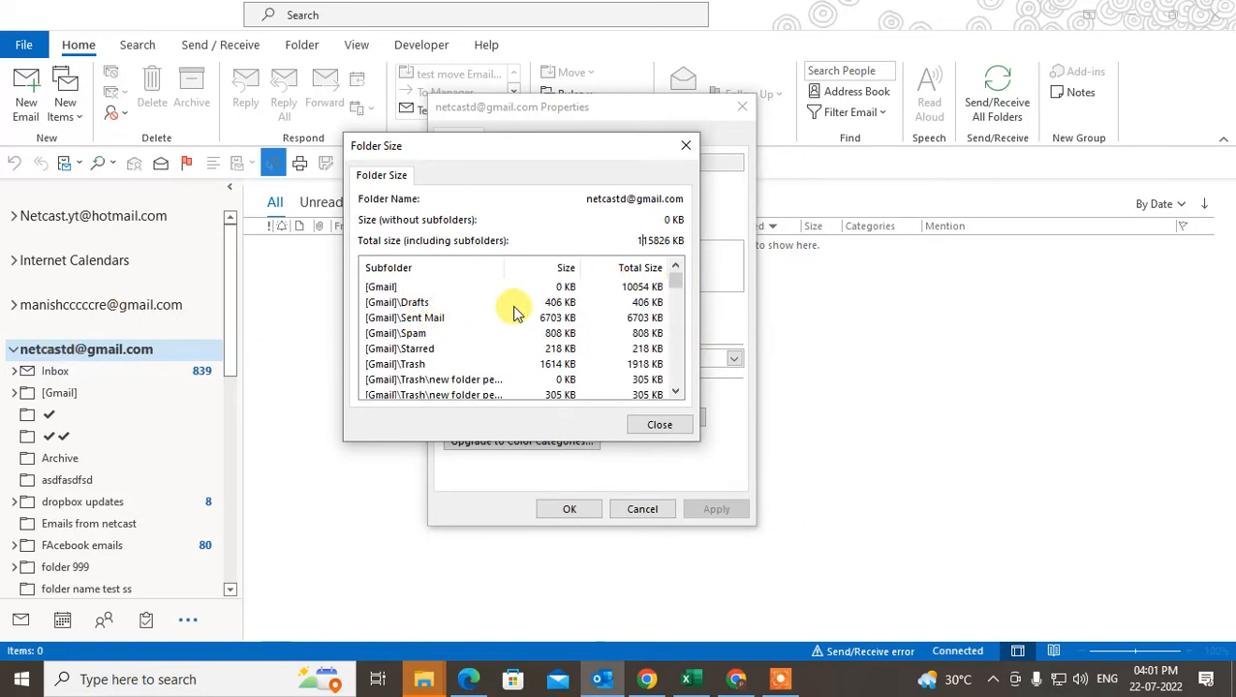
pyautogui.scroll(-3)
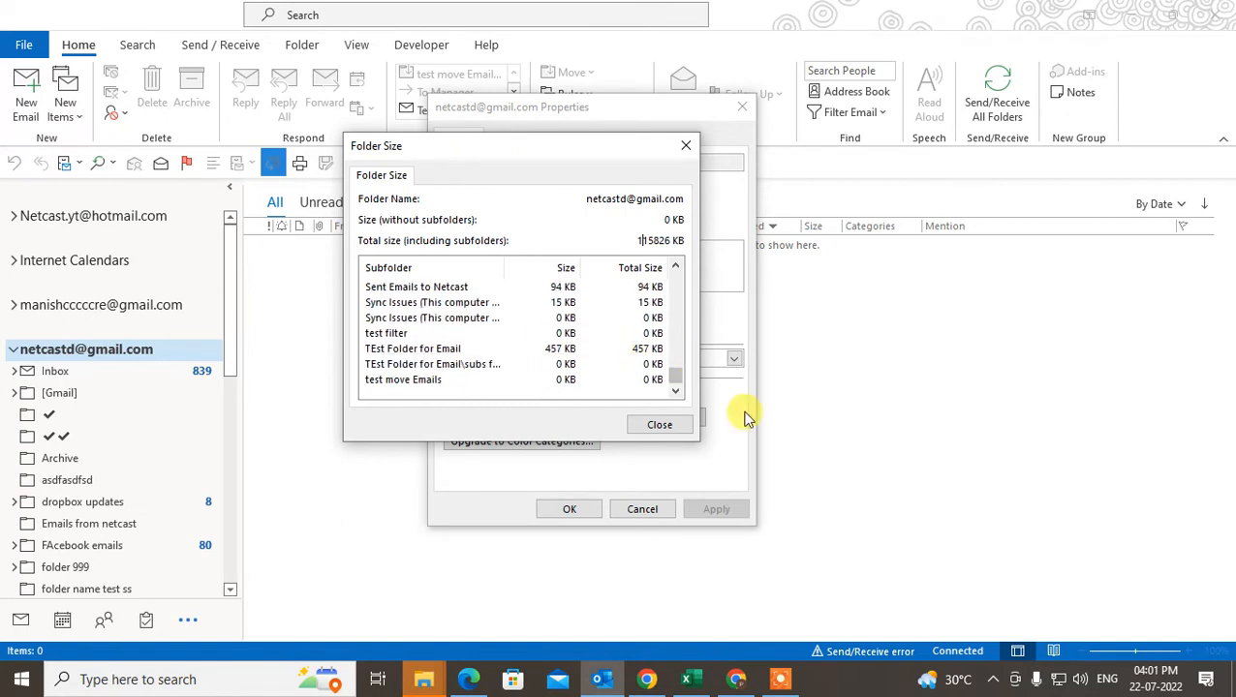
pyautogui.click(659, 424)
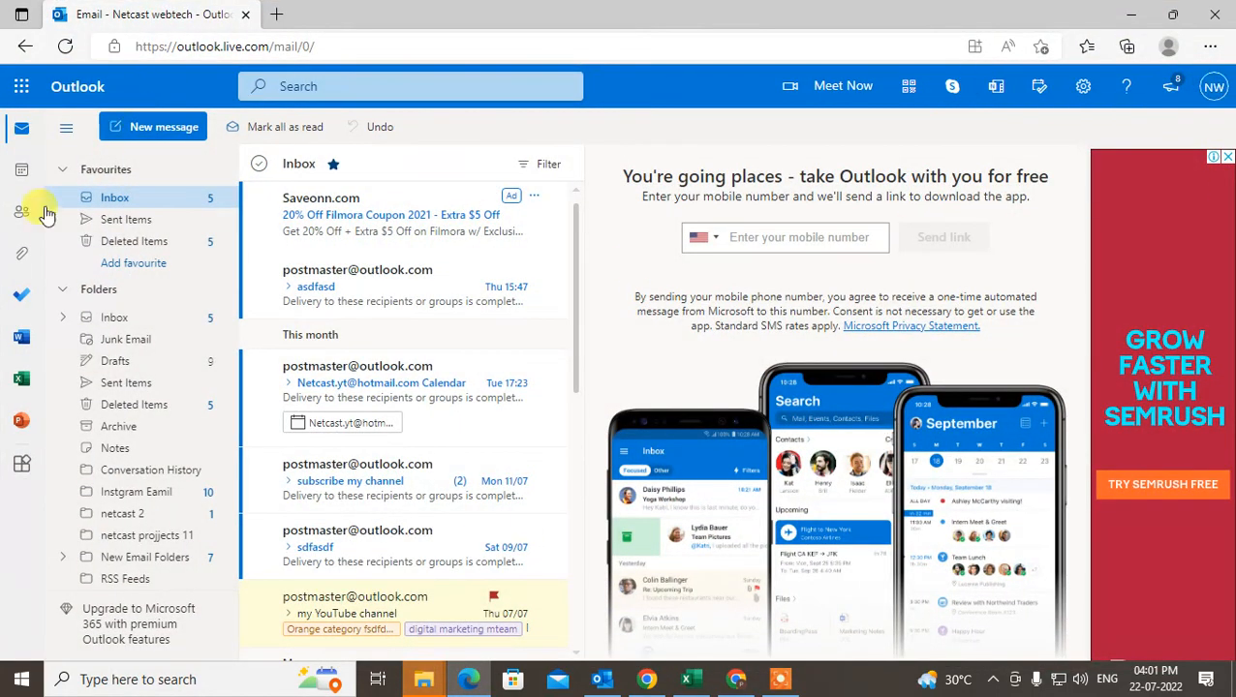
# Step: Open View all Outlook settings from the gear quick-settings panel, landing on Email Layout
pyautogui.click(1083, 87)
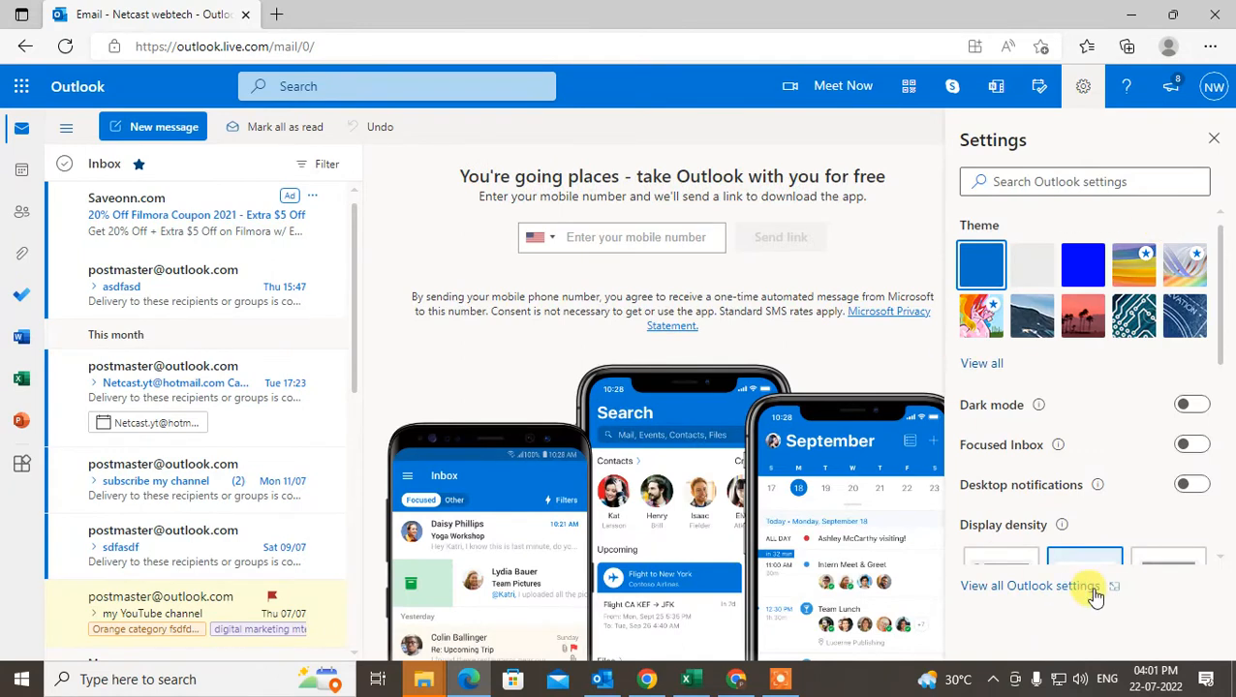
pyautogui.click(1030, 586)
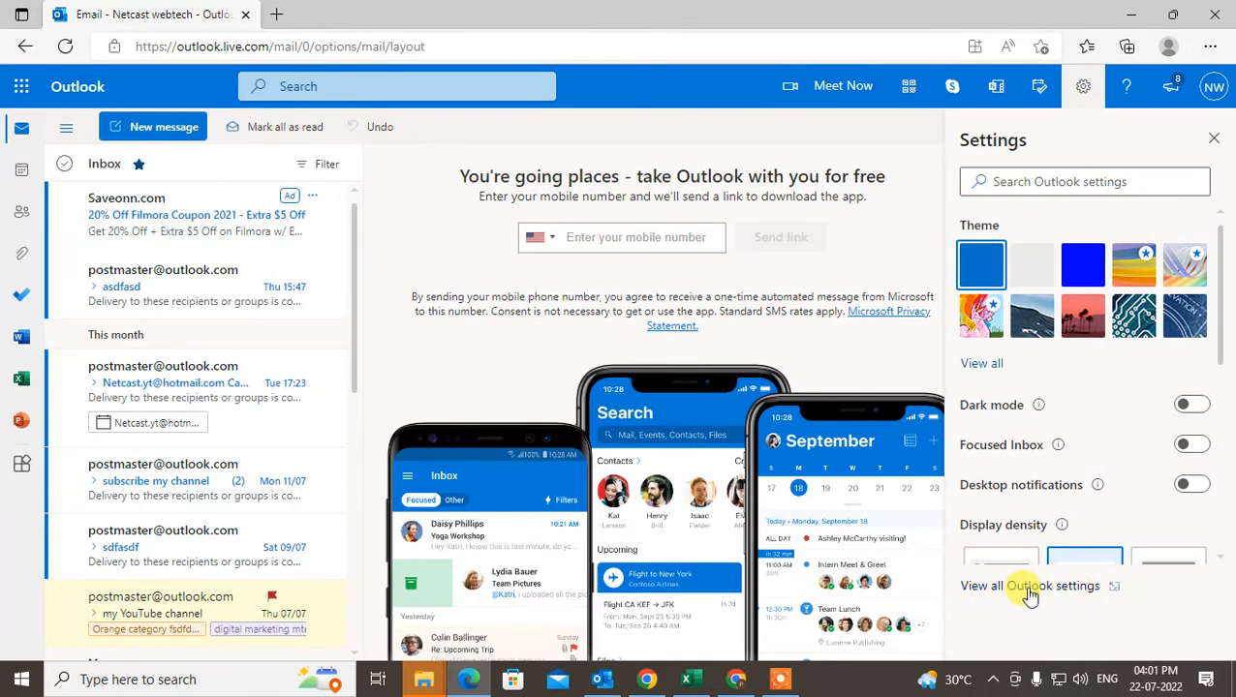
pyautogui.click(1050, 586)
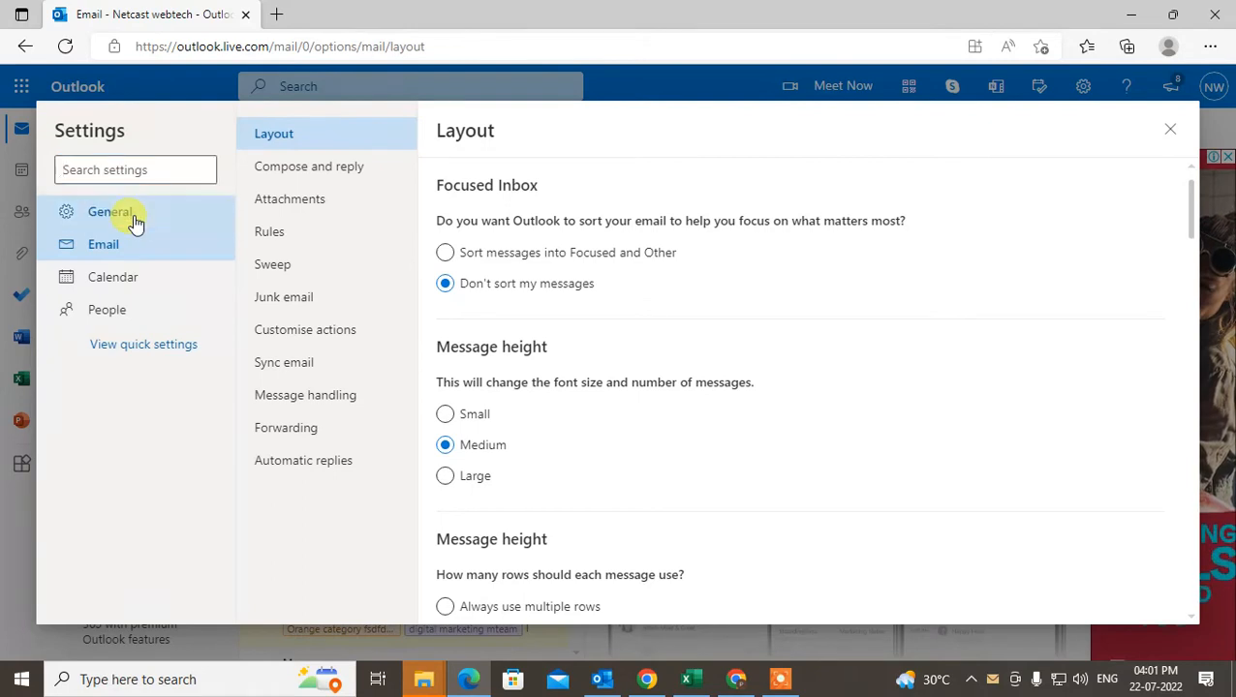
# Step: Go to General > Storage to see 0.01 GB used of 15.00 GB
pyautogui.click(110, 211)
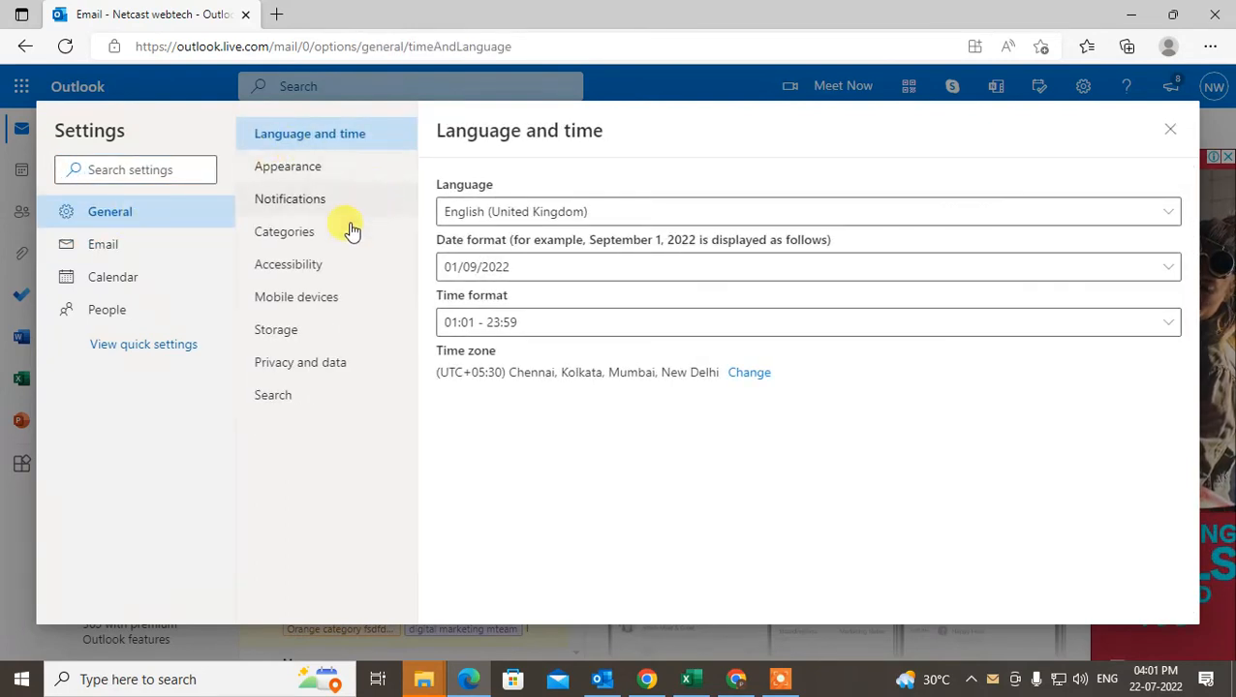
pyautogui.click(276, 329)
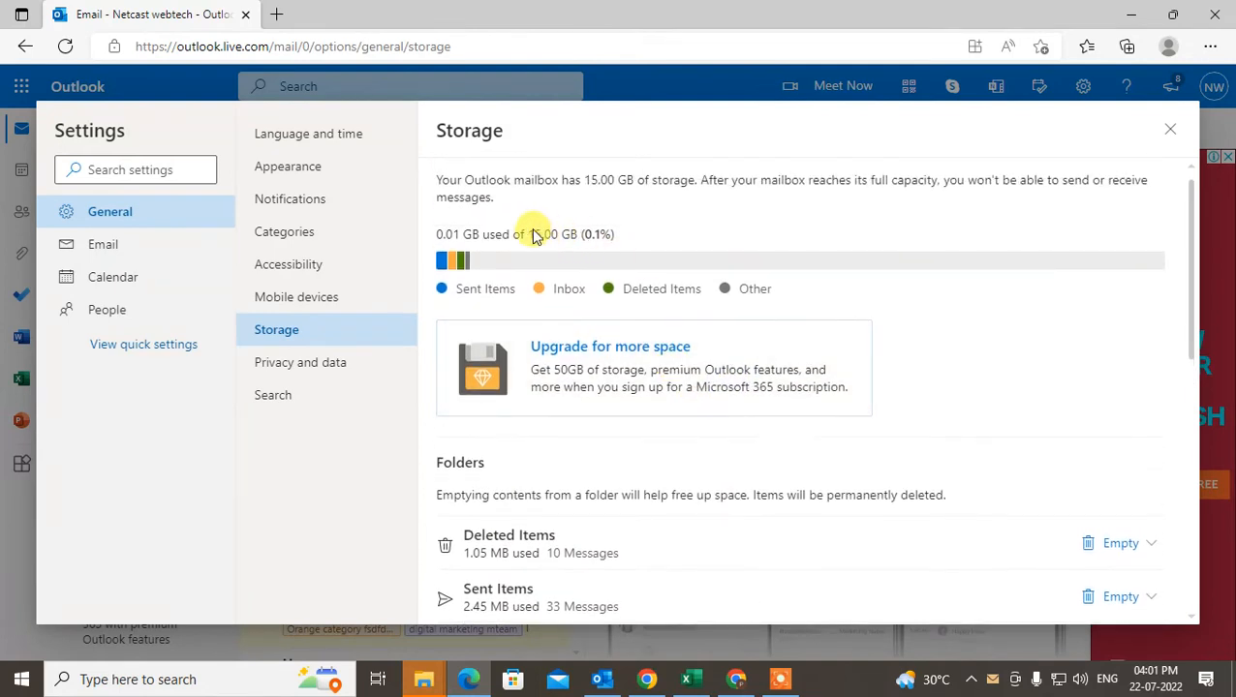
pyautogui.moveTo(575, 237)
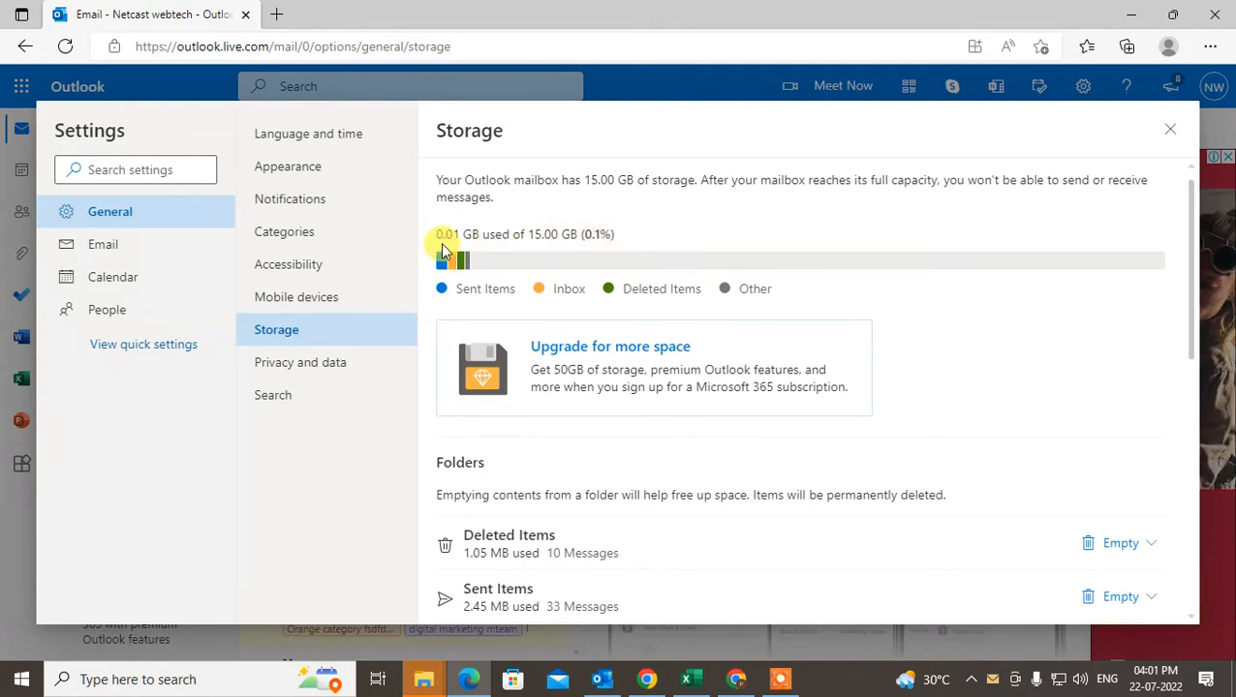
pyautogui.moveTo(540, 345)
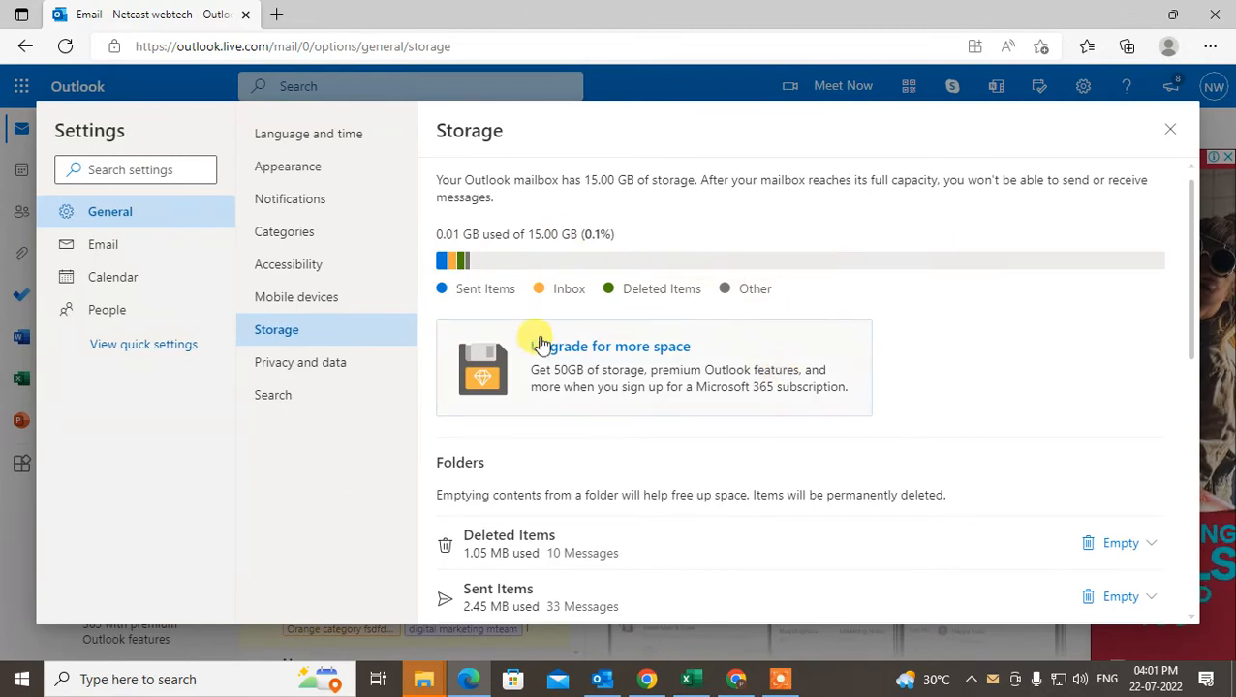
# Step: Scroll the per-folder storage list and show the Empty options for Instgram Eamil
pyautogui.scroll(-3)
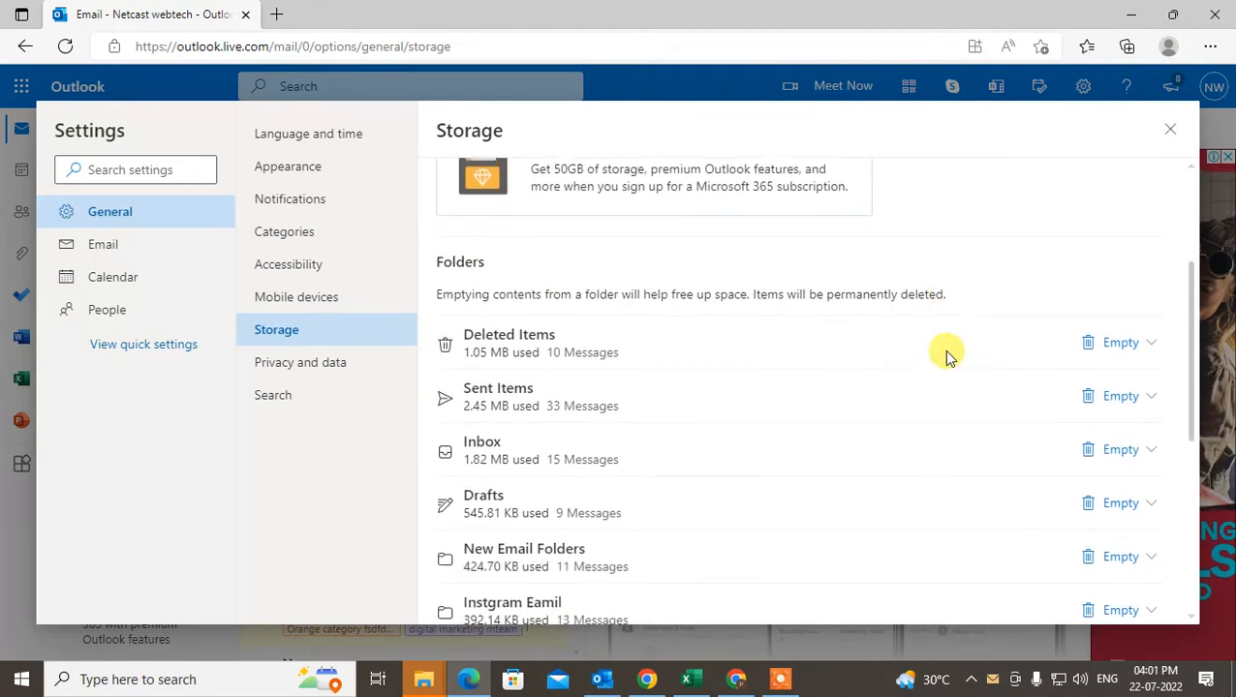
pyautogui.scroll(-3)
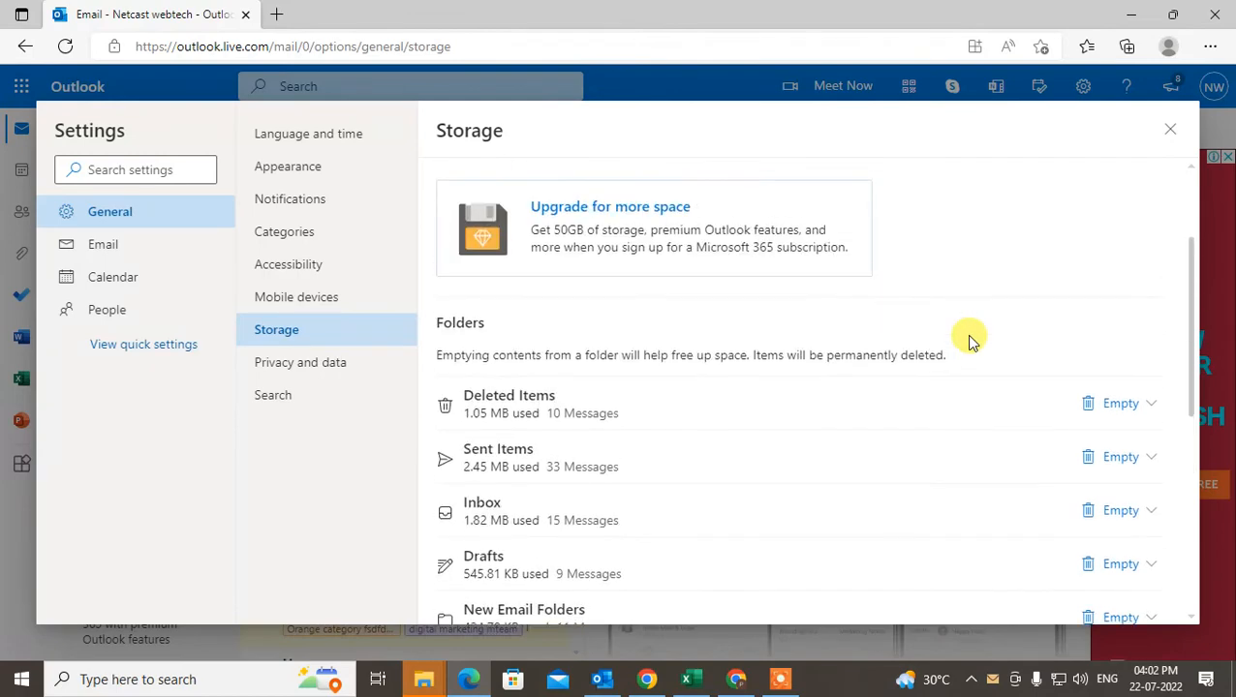
pyautogui.scroll(-3)
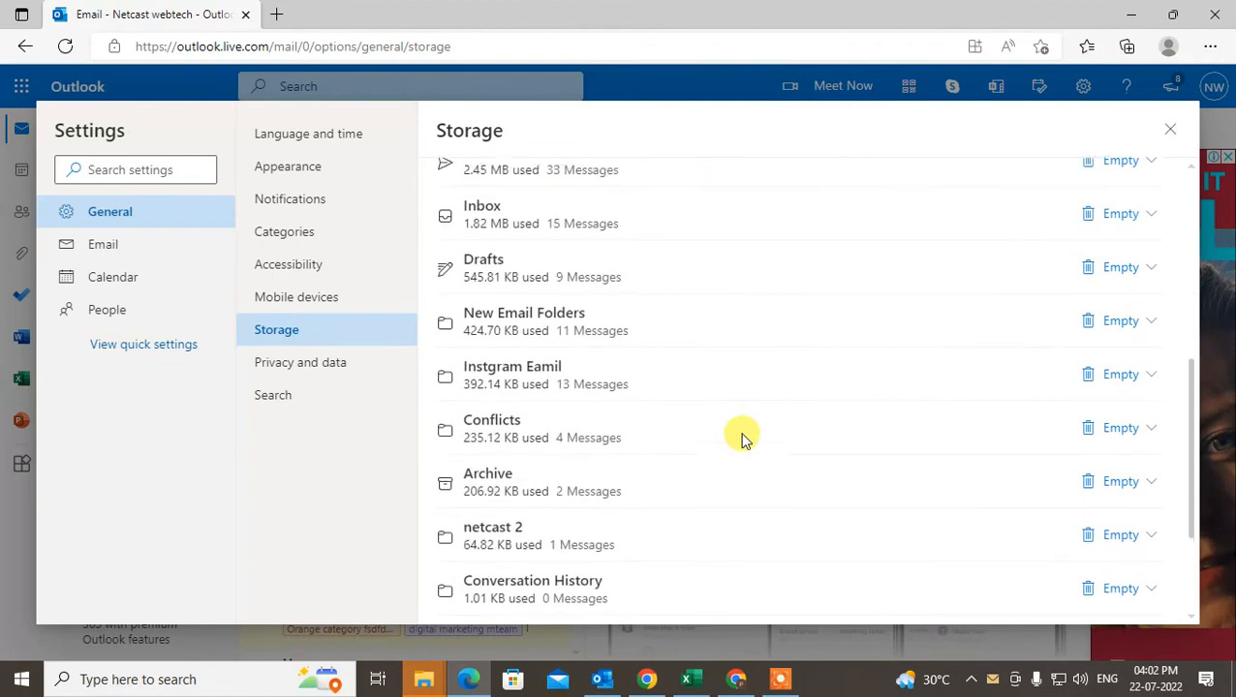
pyautogui.scroll(-3)
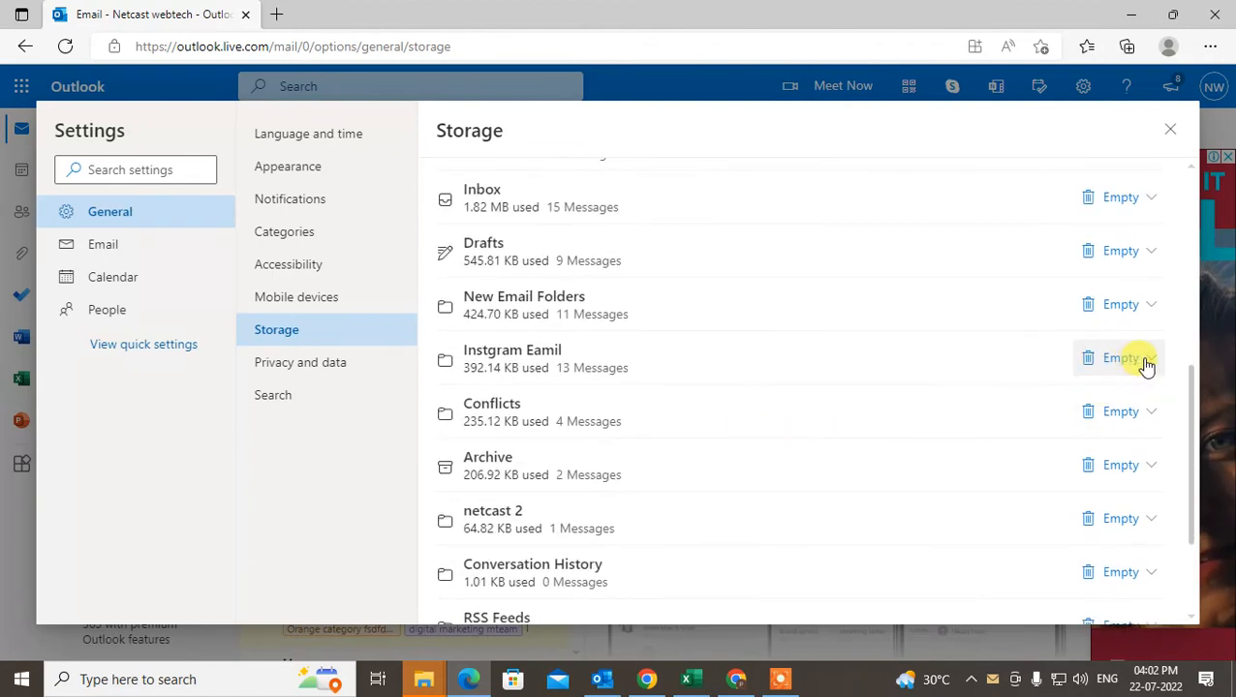
pyautogui.click(1152, 358)
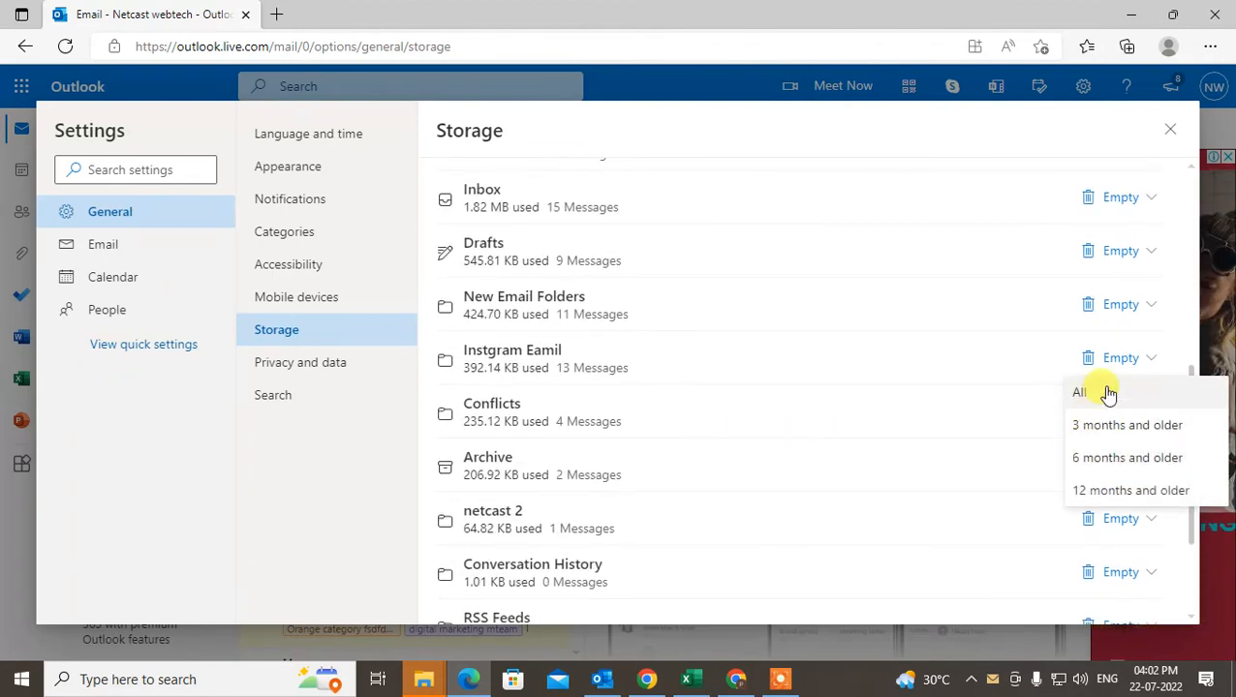